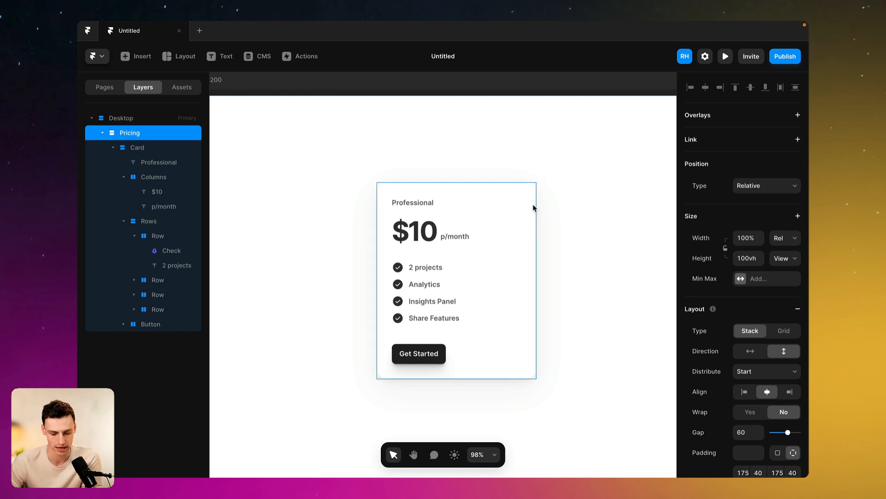
Step: Preview the pricing card page, then return to editing
click(725, 56)
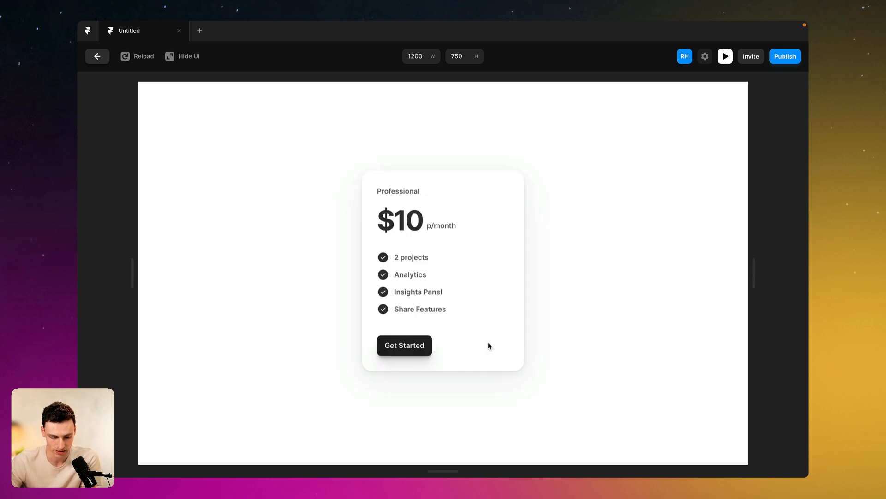
mouse_move(434, 178)
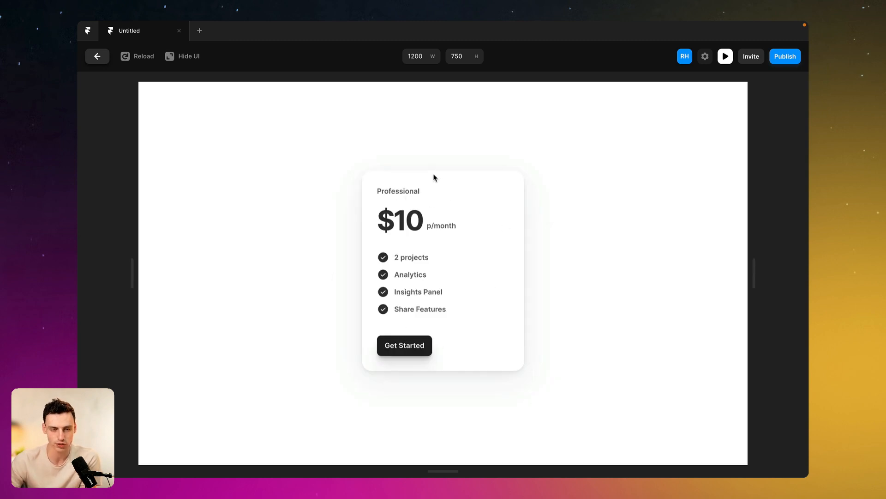
click(97, 56)
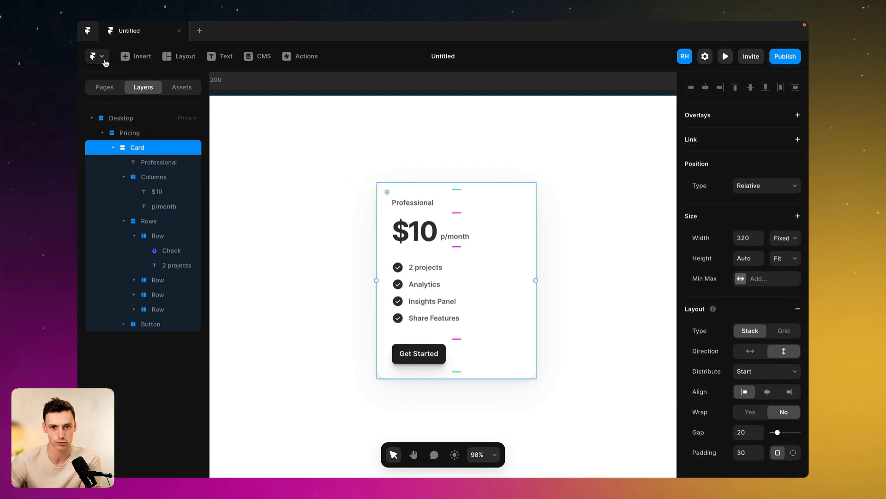
mouse_move(94, 56)
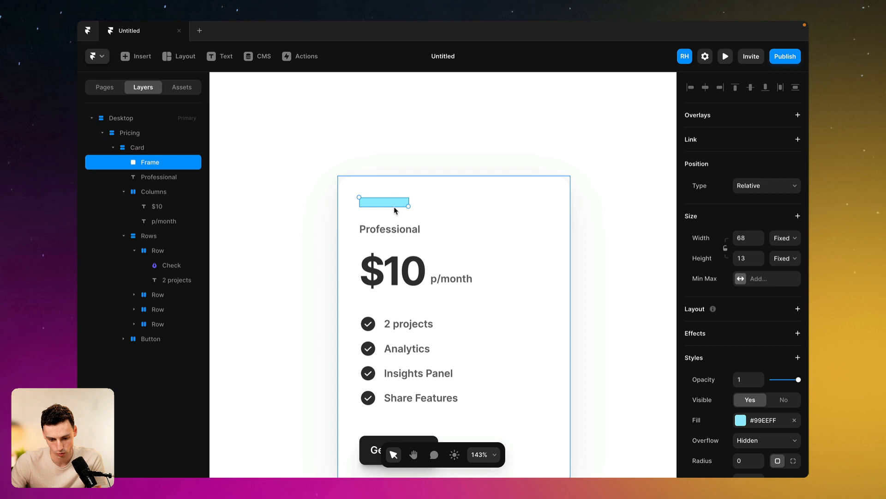
Step: Name the frame Toggle and size it 50×25 with radius 999 to make a pill
text(Toggle)
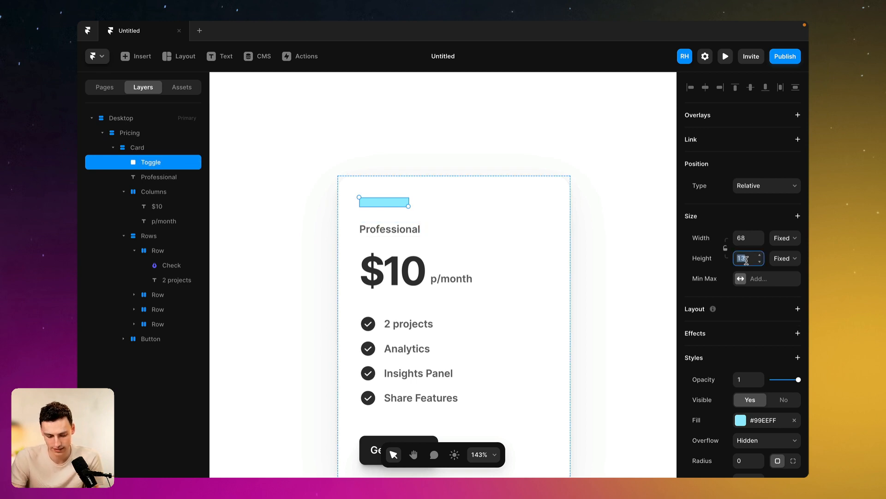
text(25)
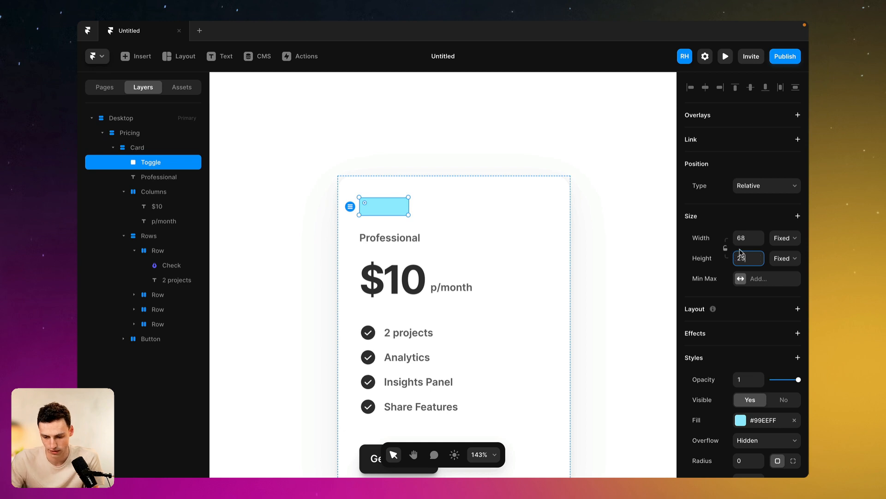
click(748, 238)
text(50)
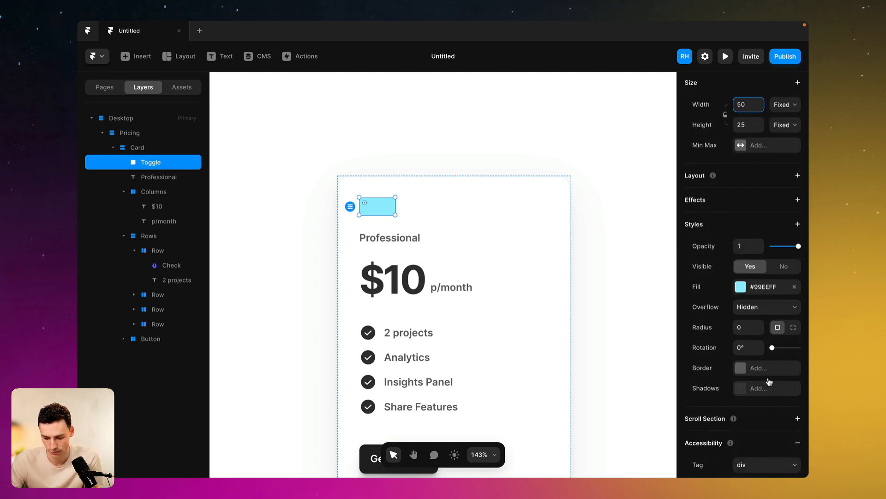
text(999)
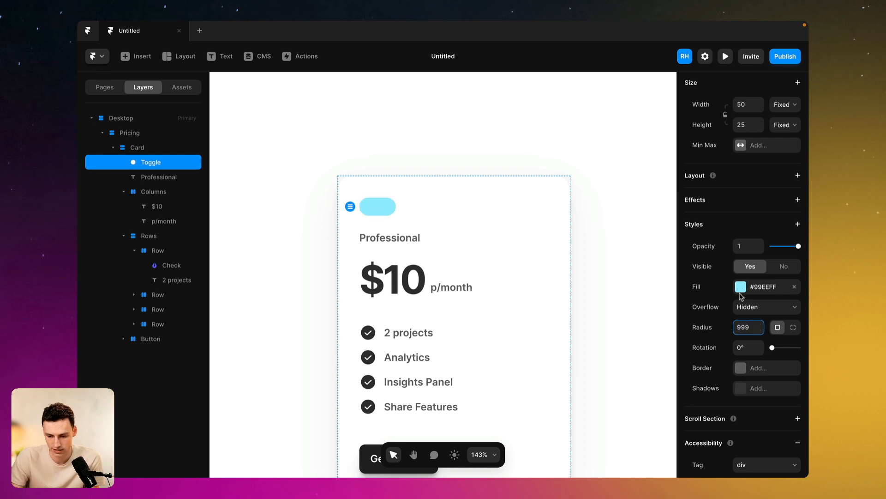
click(740, 286)
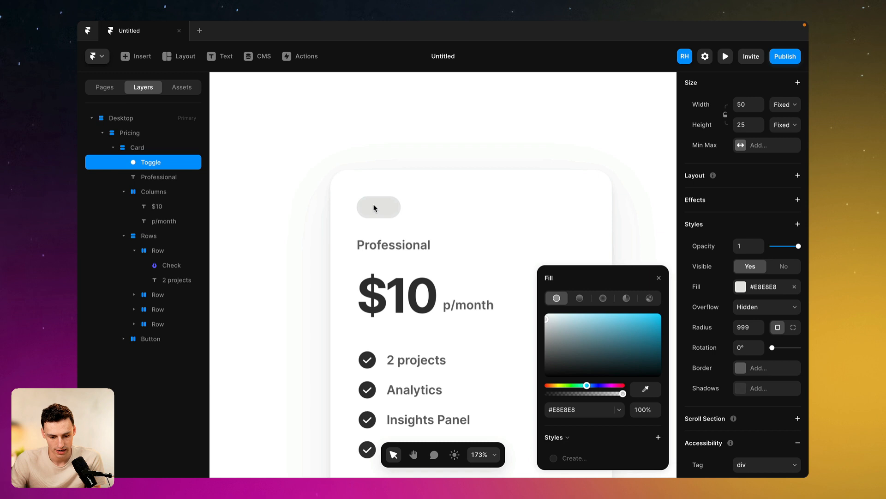
Step: Change the Toggle pill's fill to light grey #E8E8E8
scroll(down, 3)
text(20)
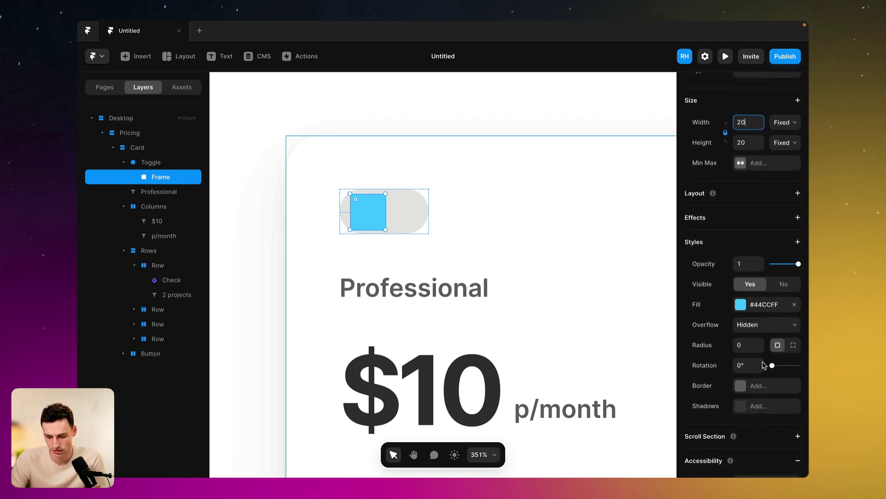
Step: Round the 20×20 knob with radius 999 and fill it with the dark price-text colour
text(999)
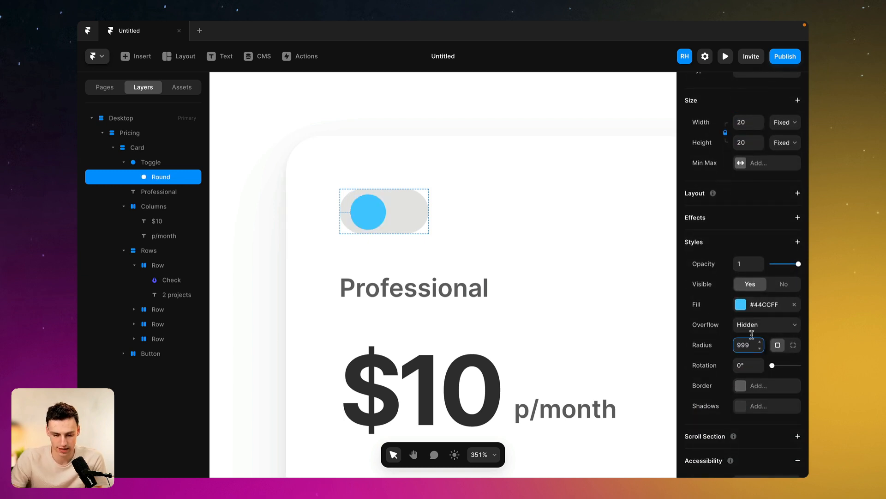
click(741, 304)
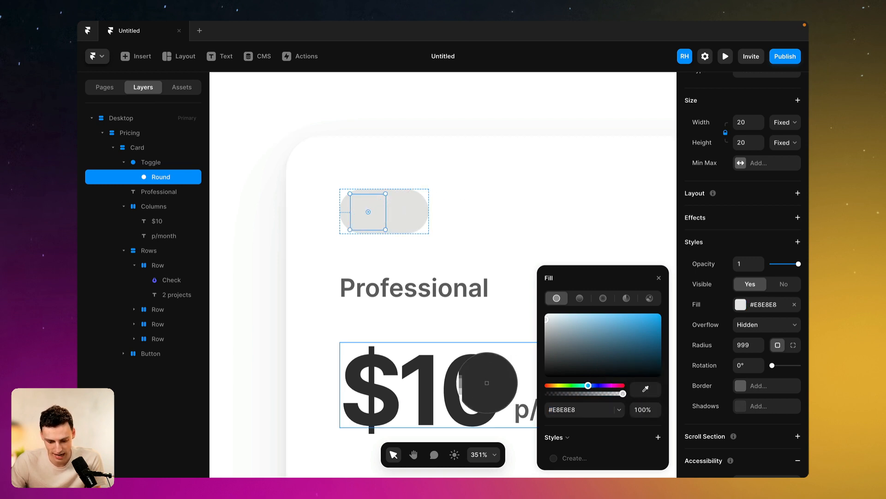
click(152, 161)
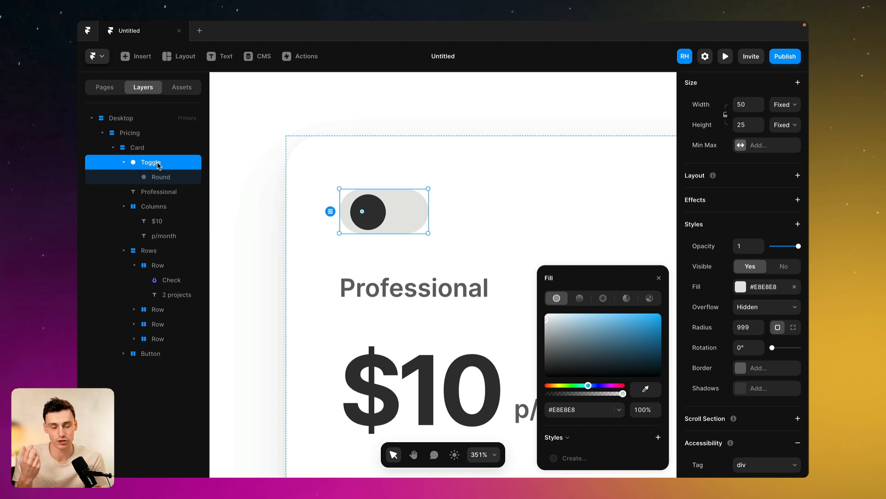
mouse_move(297, 248)
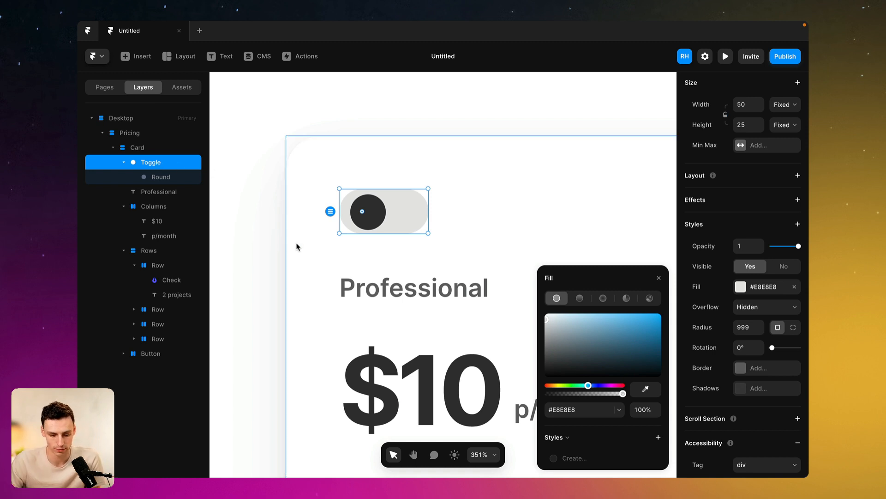
mouse_move(701, 255)
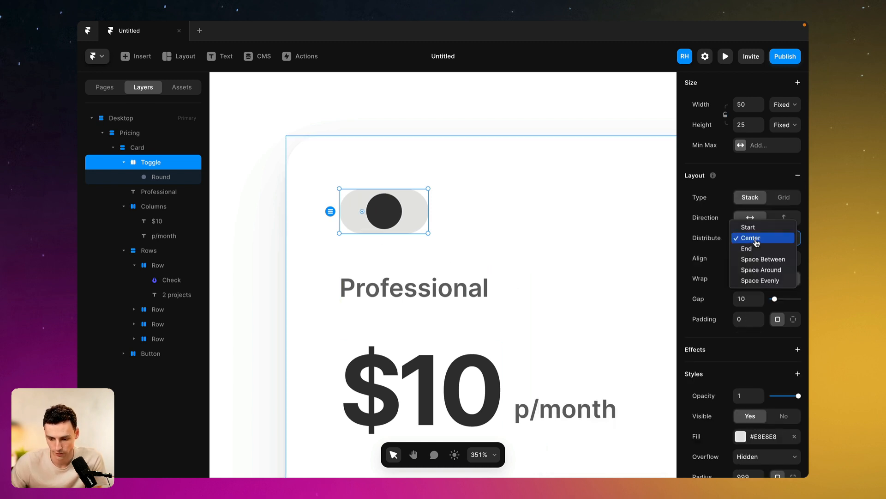
Step: Give Toggle a horizontal stack layout, start-distributed, centre-aligned, padding 5
click(748, 227)
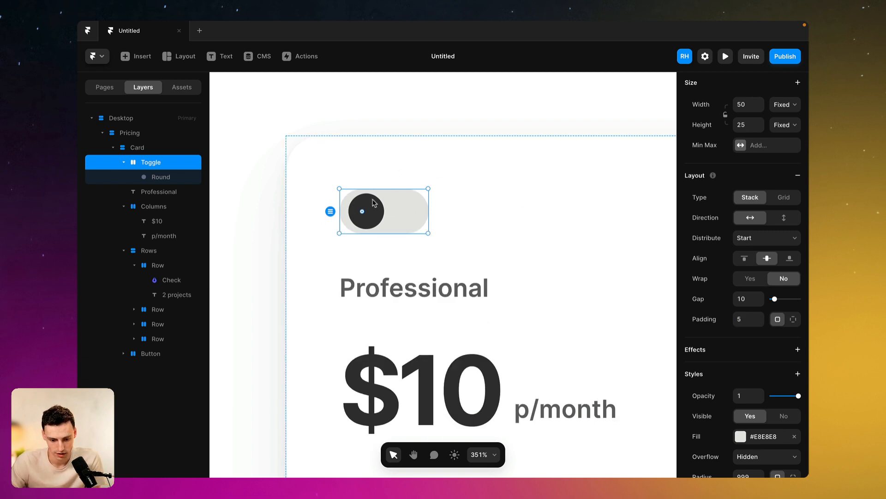
click(161, 176)
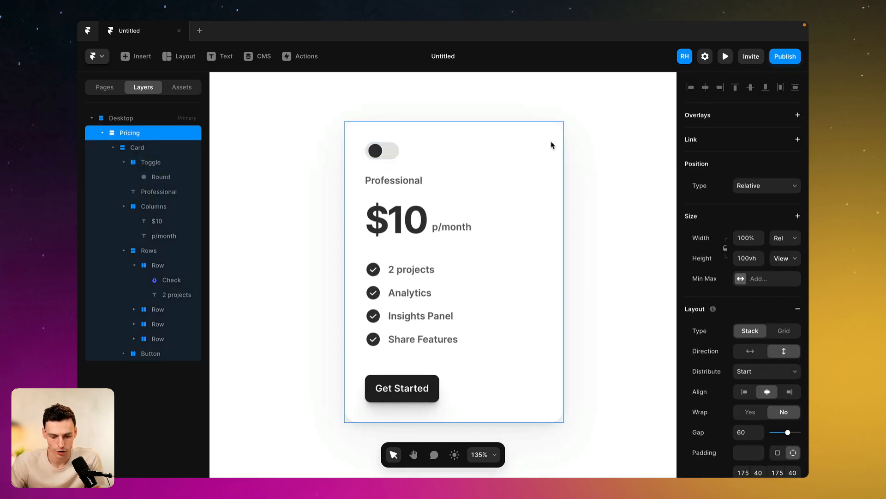
Step: Create a component named Pricing from the pricing card
right_click(551, 145)
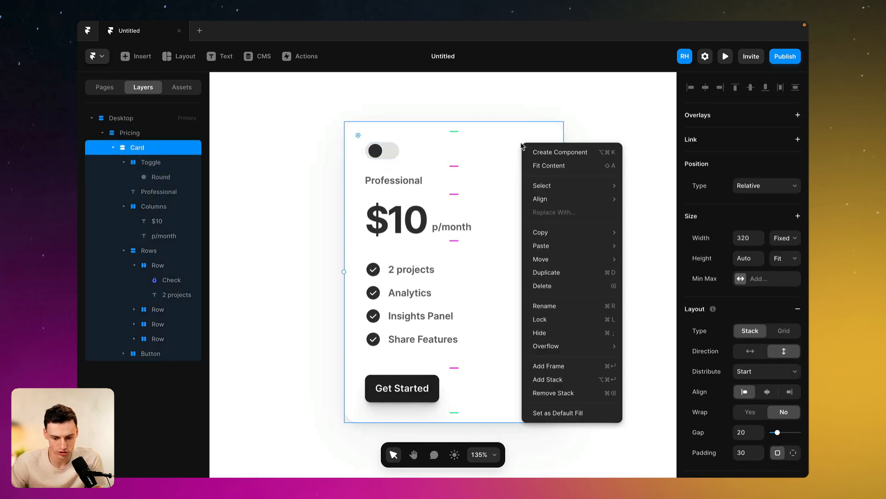
click(559, 152)
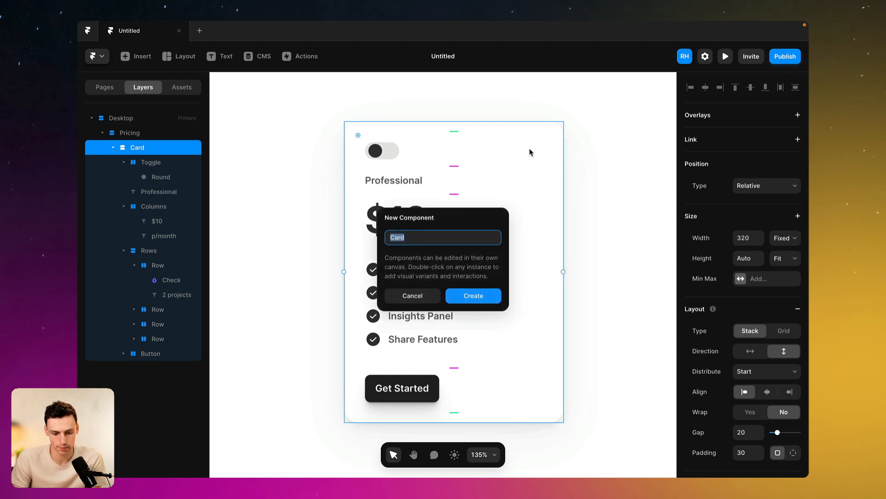
text(Pricing)
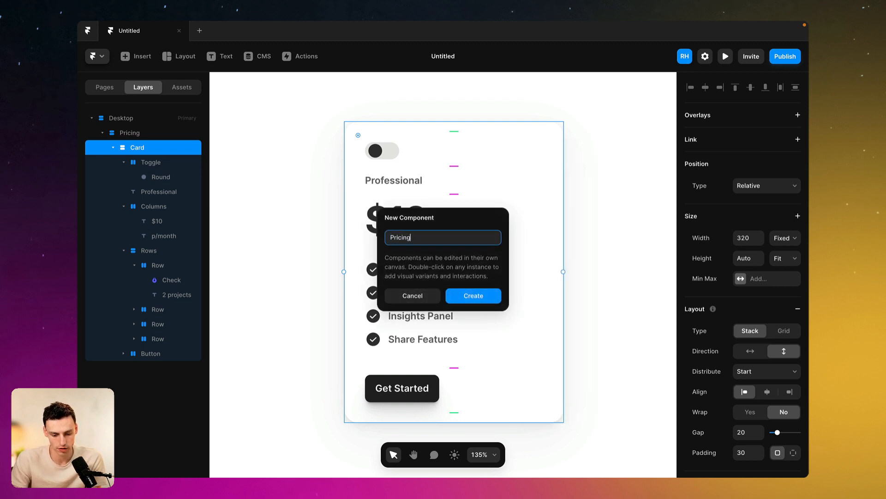
click(474, 296)
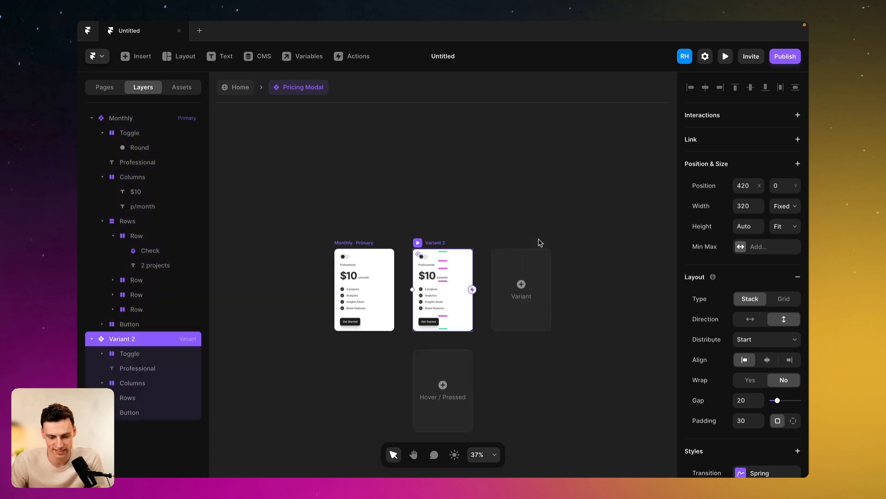
Step: Rename the component's Variant 2 to Annual in the Layers panel
double_click(122, 338)
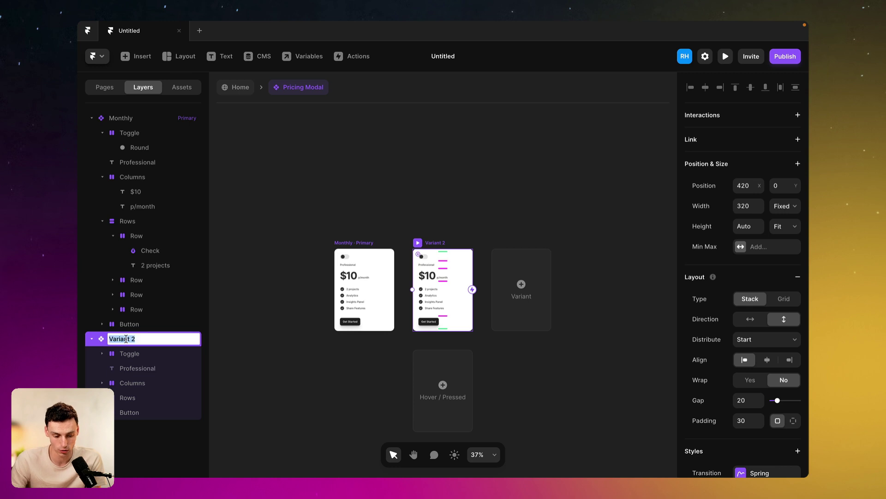
text(Variant)
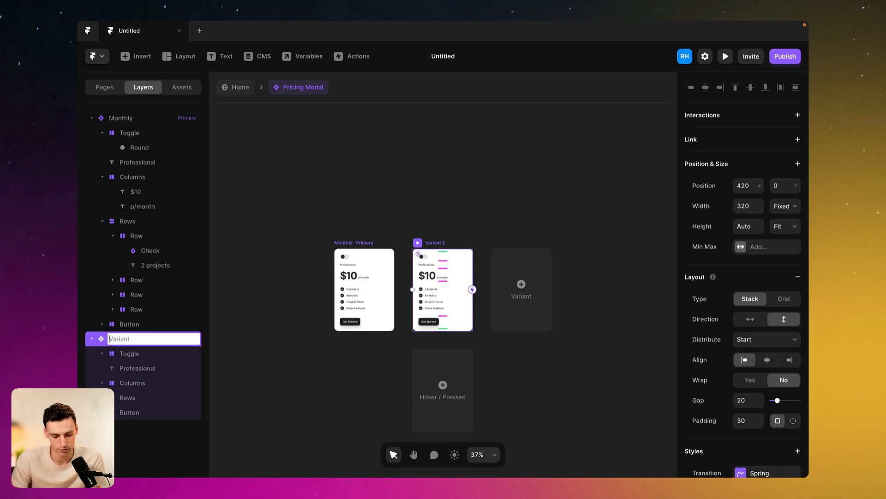
text(Annual)
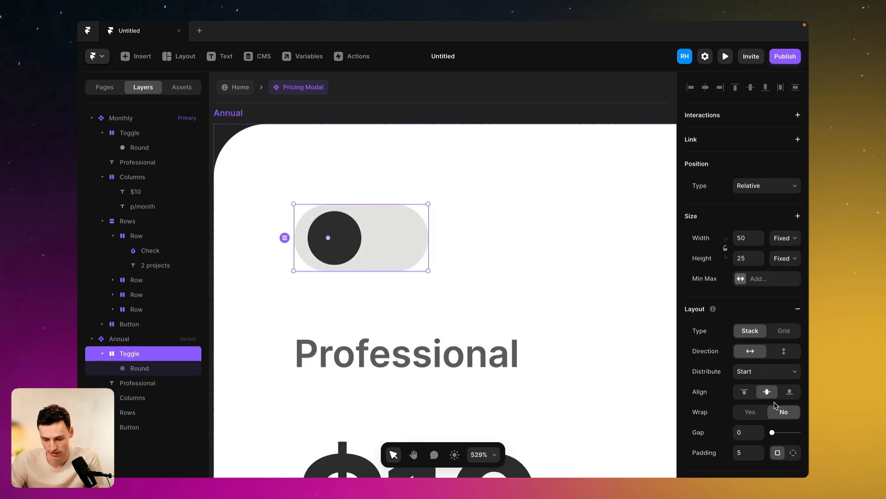
mouse_move(783, 351)
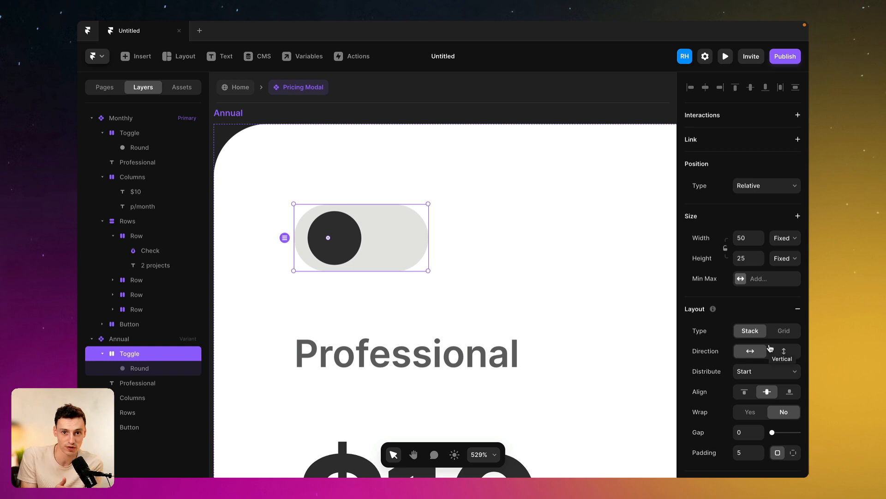
mouse_move(750, 355)
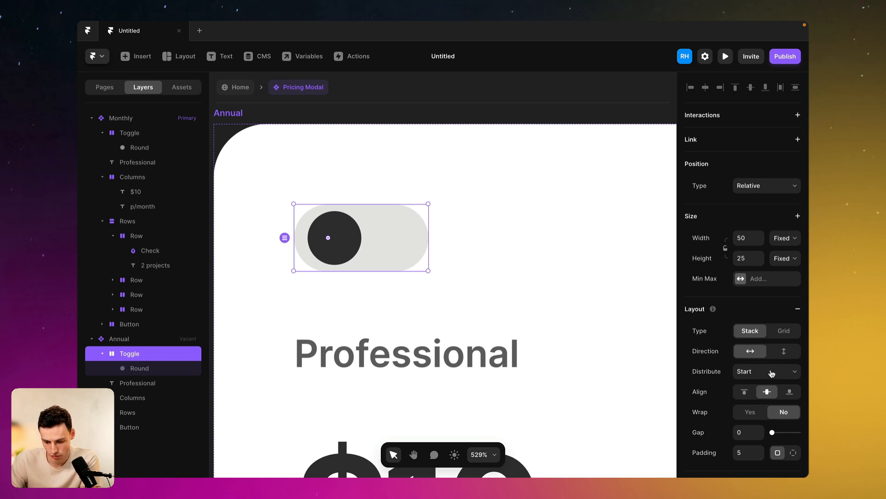
Step: Set the Annual variant's Toggle layout to Distribute End so the knob sits right
click(767, 371)
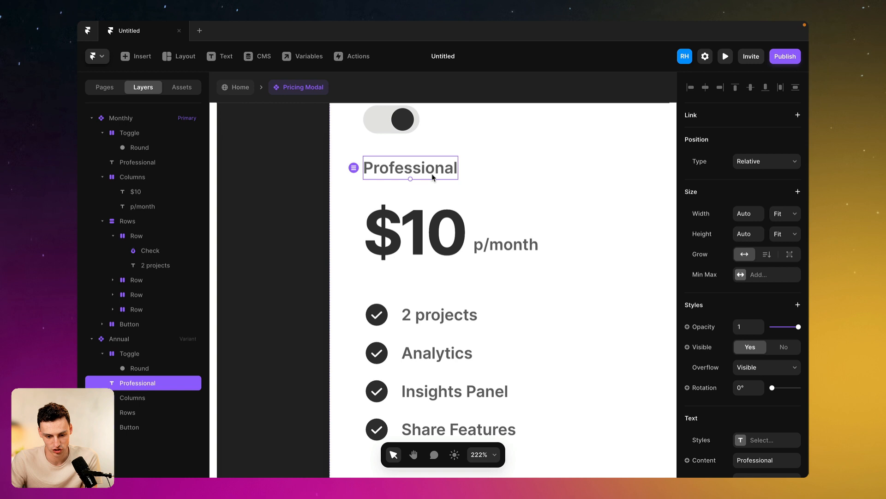
Step: Retype the Annual variant's texts: Annual, $99, p/year and 10 projects
text(Annual)
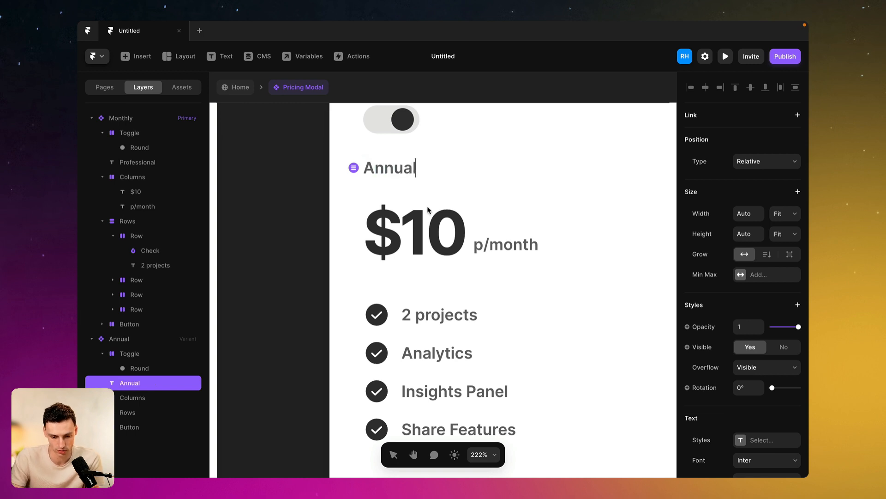
click(413, 232)
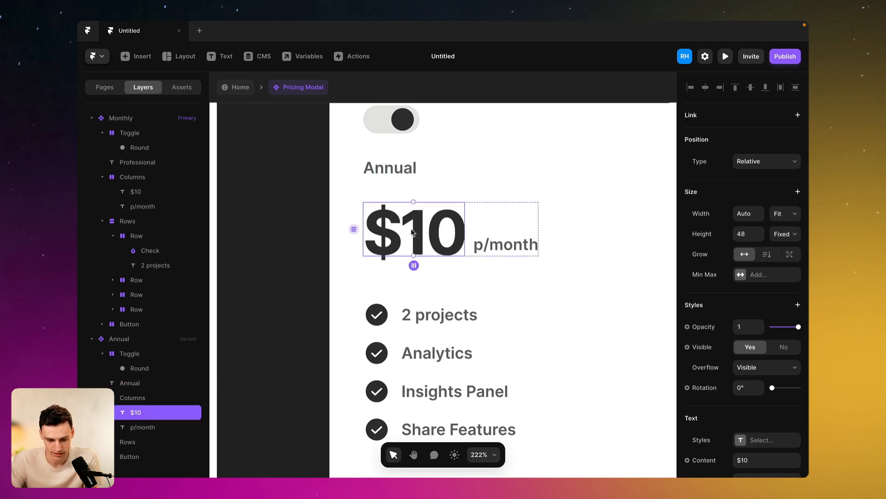
text(99)
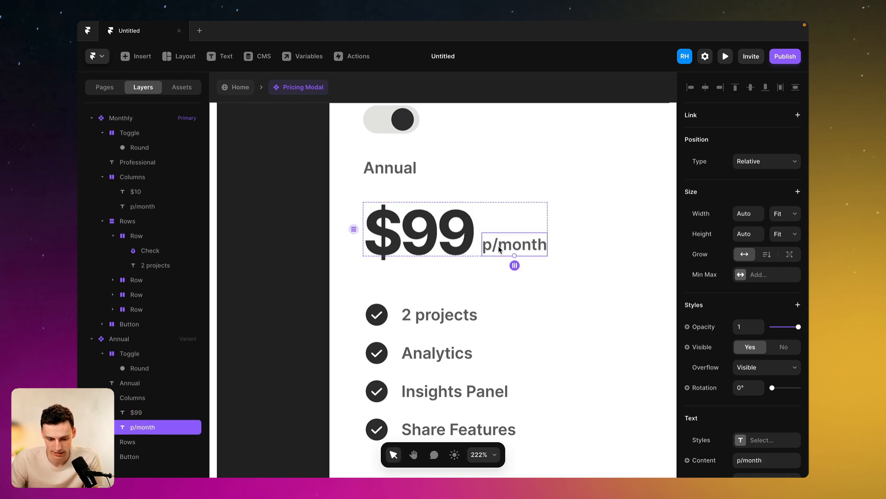
click(439, 314)
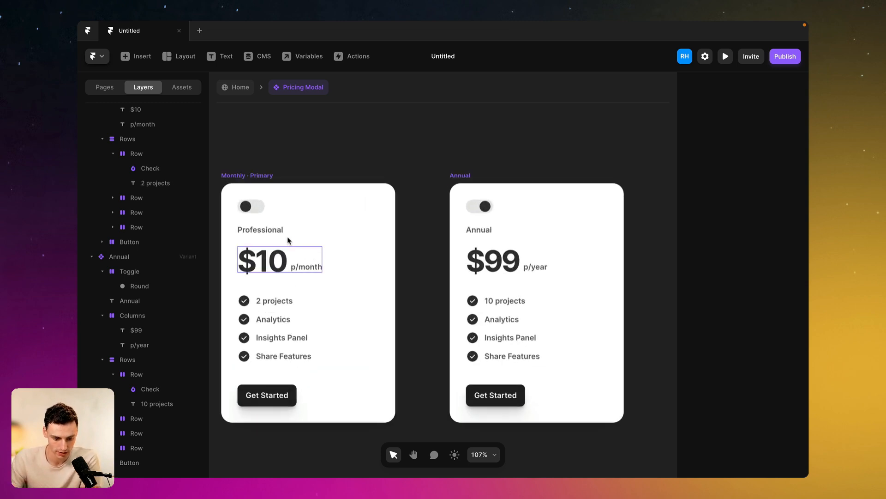
Step: Link the Monthly Toggle to the Annual variant with an On Tap interaction and start preview
click(250, 206)
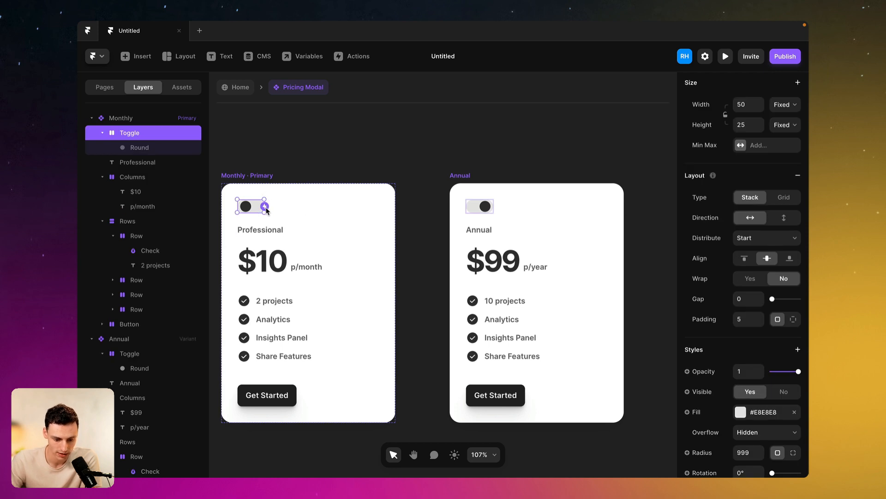
mouse_move(403, 247)
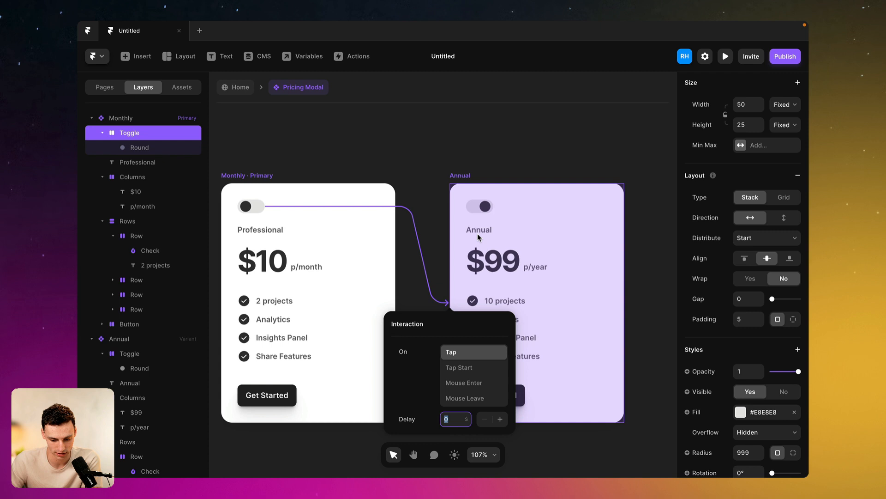
mouse_move(506, 346)
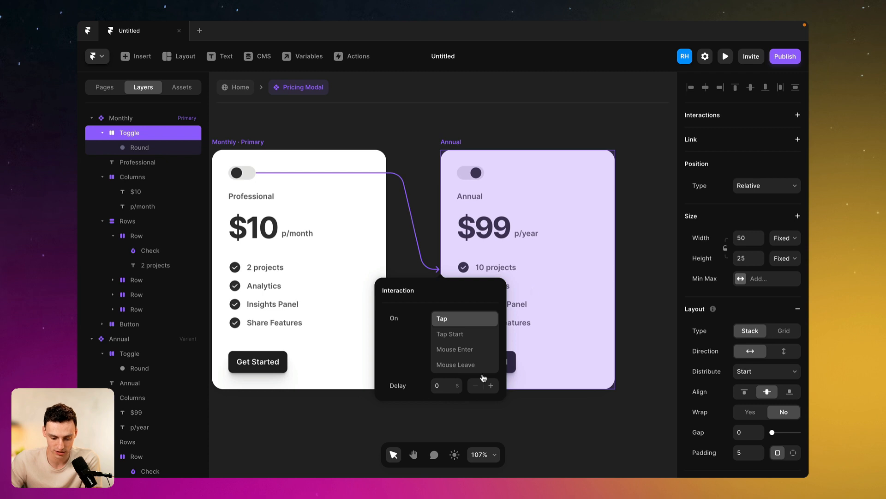
click(465, 318)
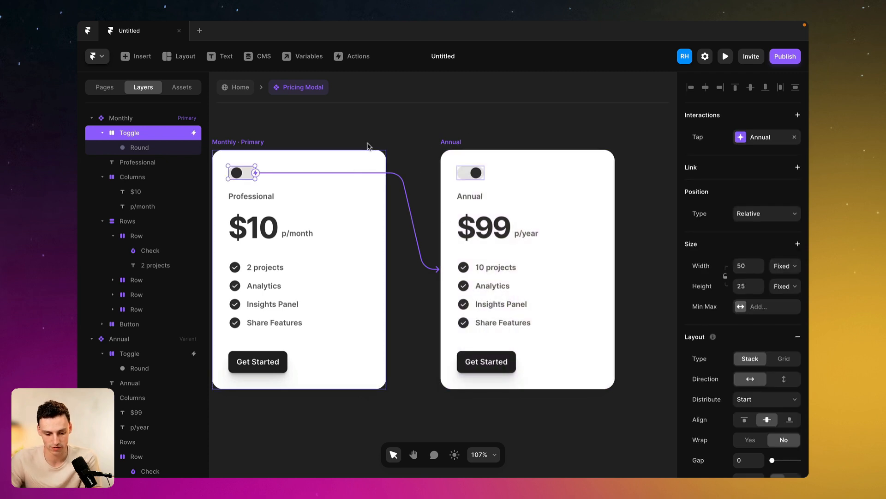
click(726, 56)
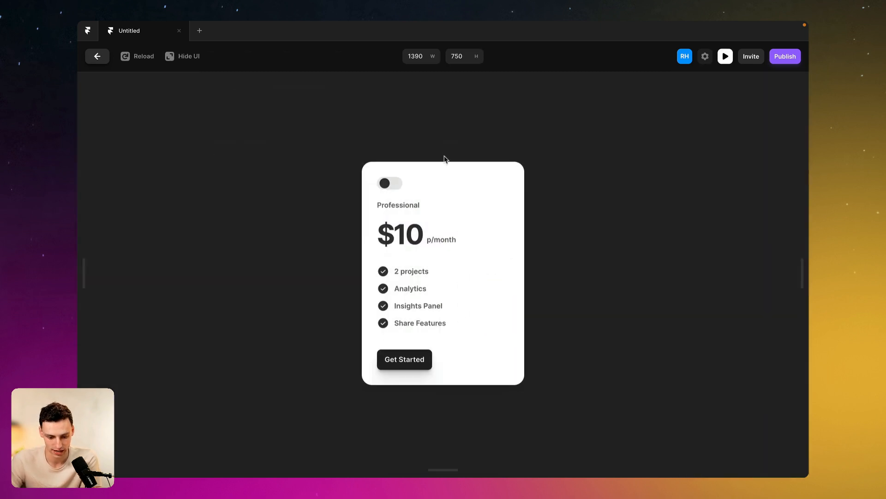
Step: Tap the toggle in preview to switch the card to Annual, then tap it again
click(390, 183)
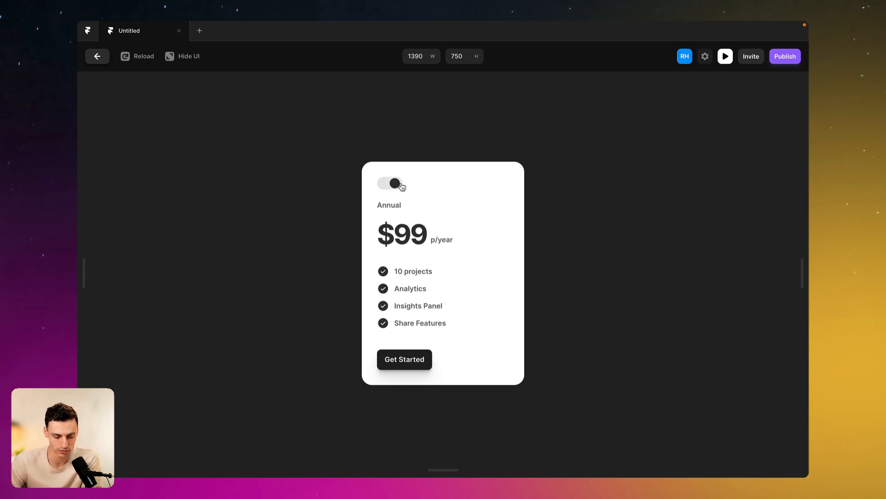
click(97, 55)
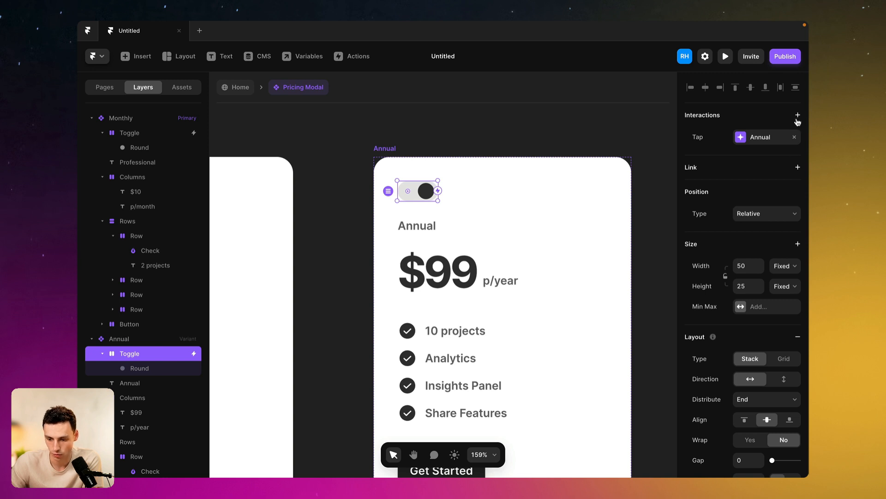
Step: Add a tap interaction on the Annual toggle that sets the variant to Monthly
click(797, 114)
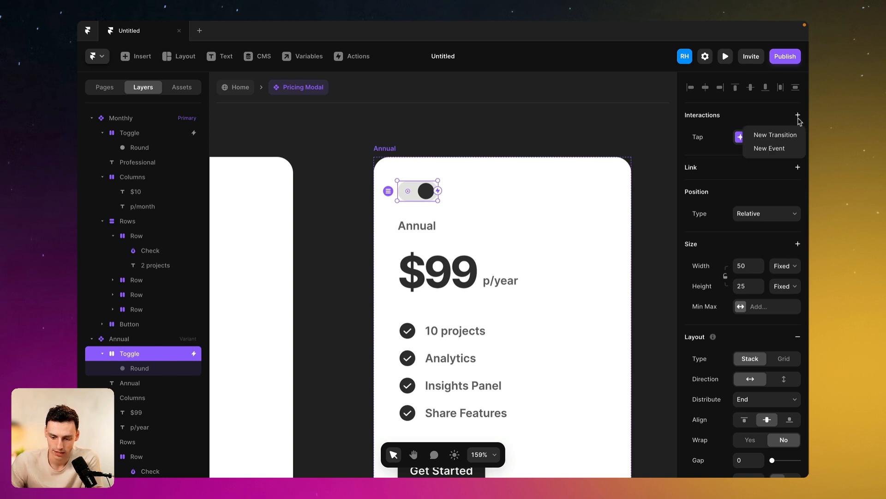
click(769, 148)
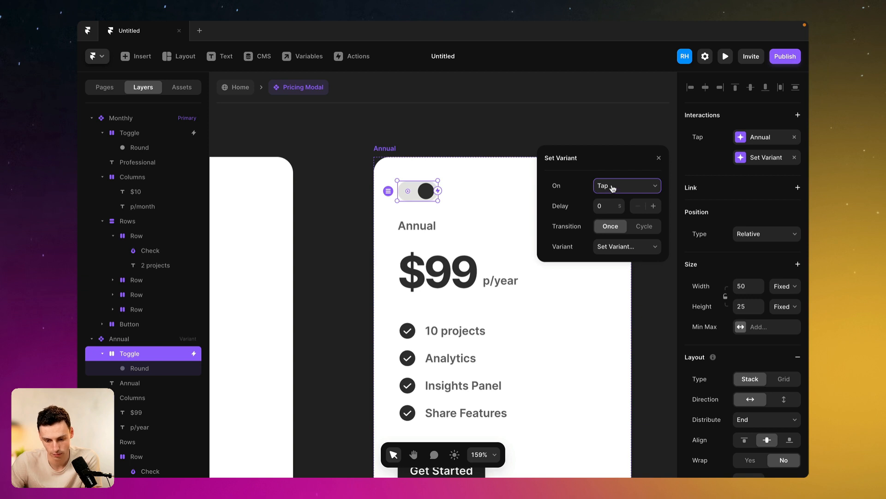
click(626, 246)
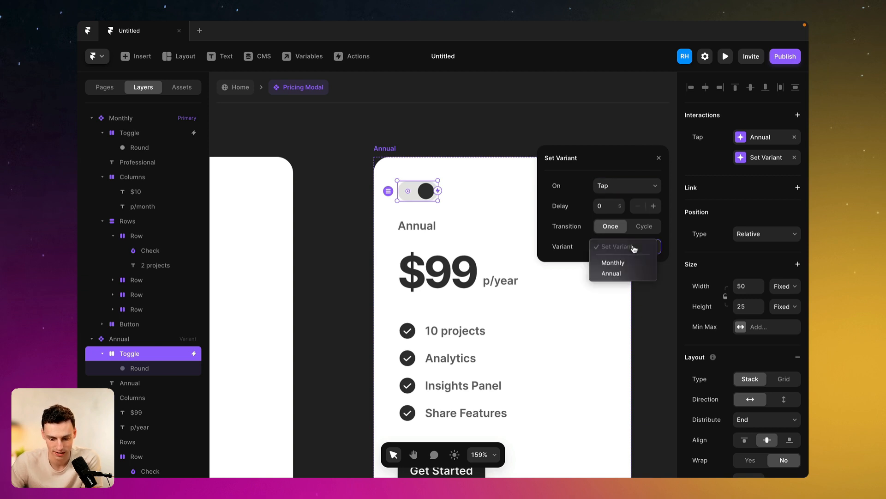
click(613, 263)
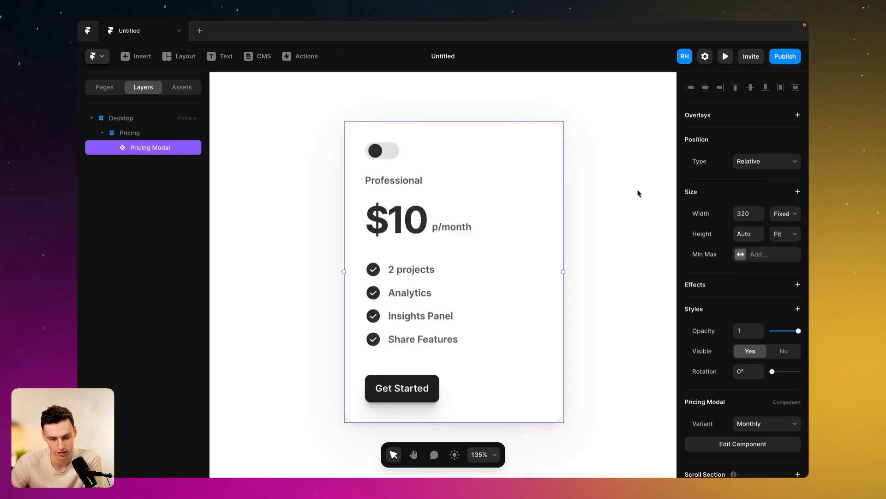
Step: Preview the Desktop page and tap the toggle to switch the modal to Annual at $99 p/year
click(725, 56)
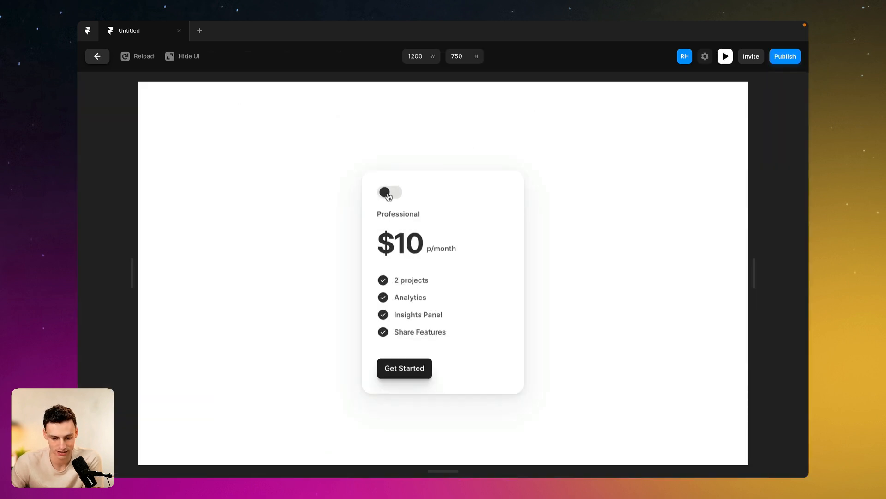
click(389, 192)
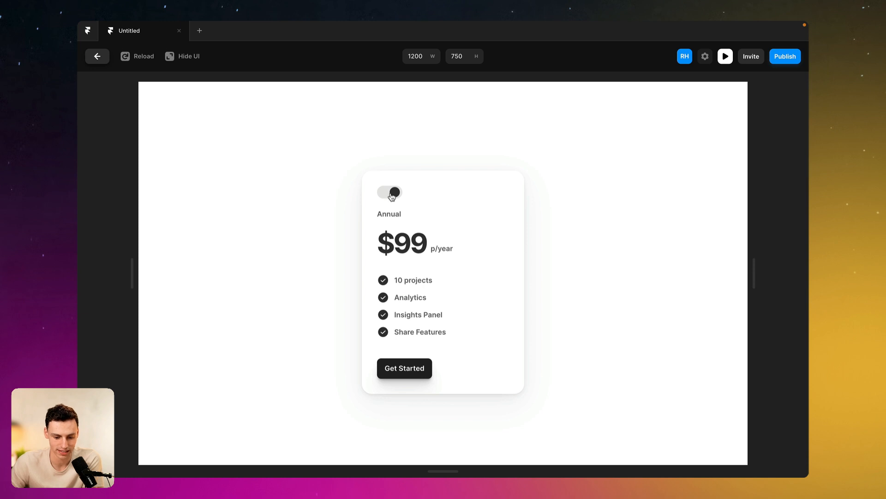
mouse_move(393, 194)
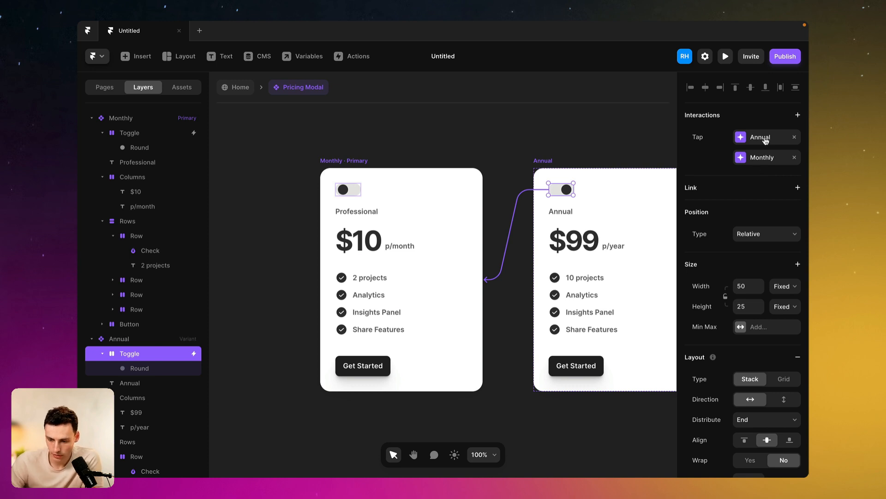
mouse_move(735, 151)
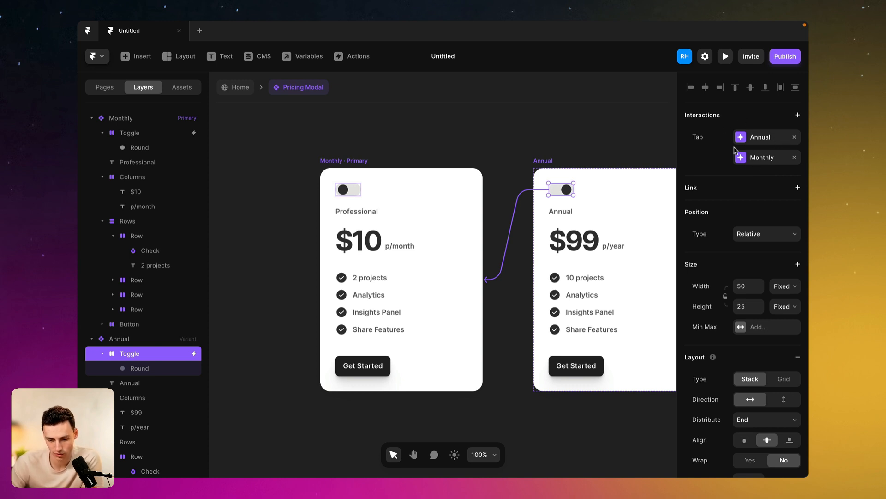
mouse_move(785, 166)
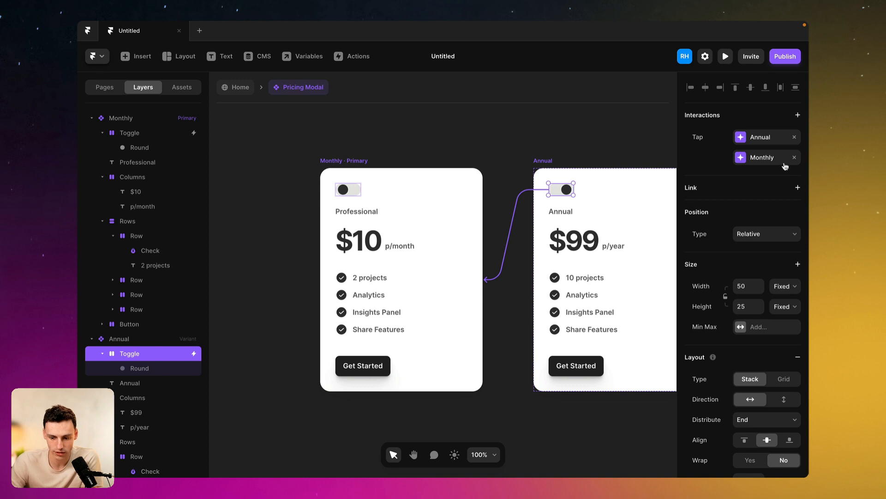
Step: Remove the duplicate Tap entry, then preview and tap the toggle back to $10 p/month
click(794, 157)
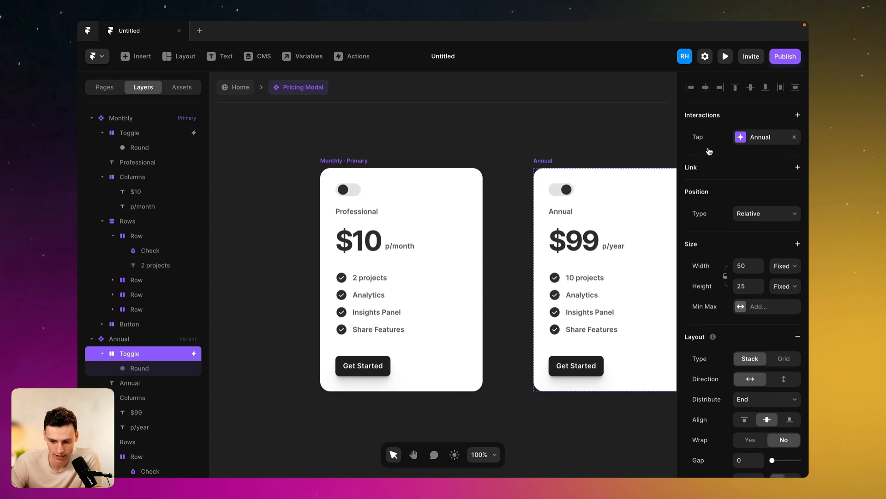
click(725, 57)
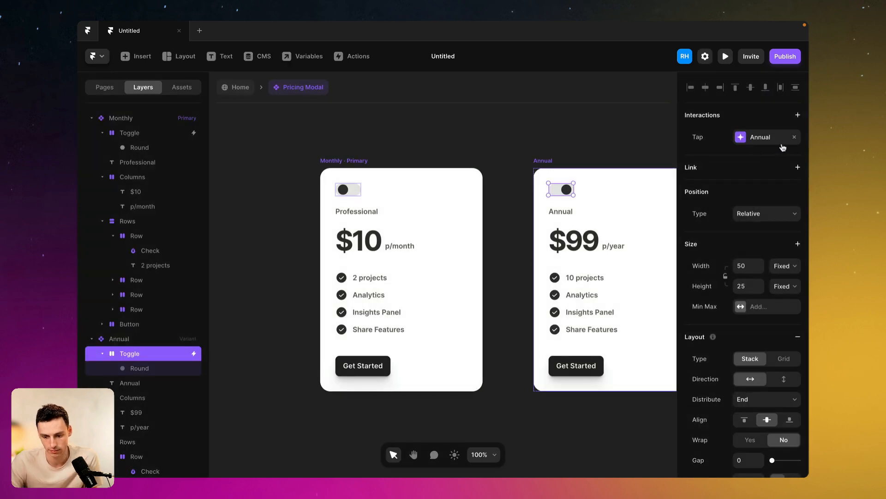
click(725, 56)
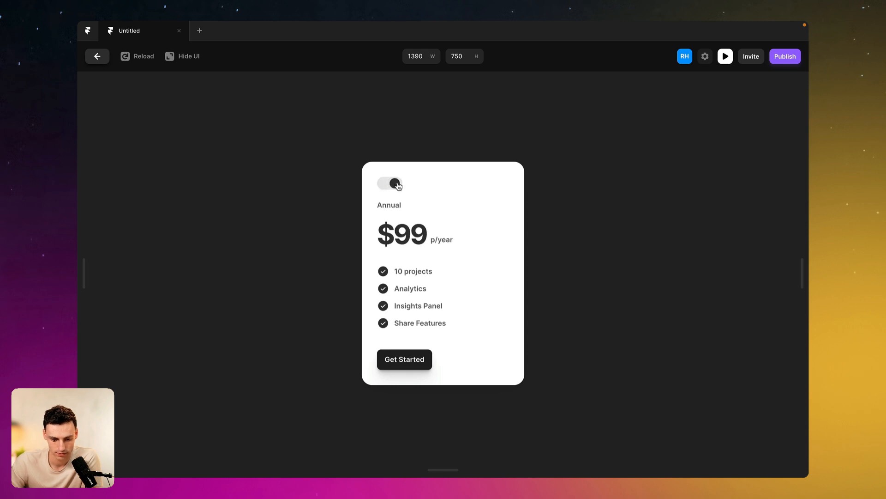
click(392, 183)
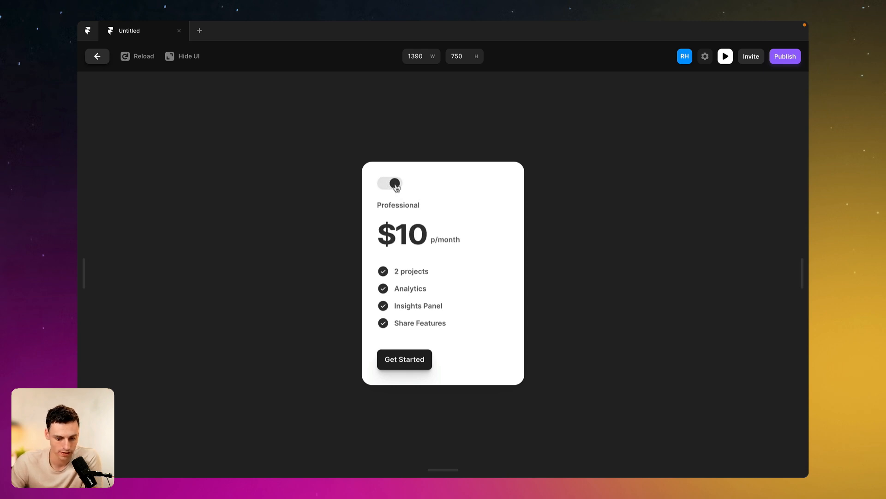